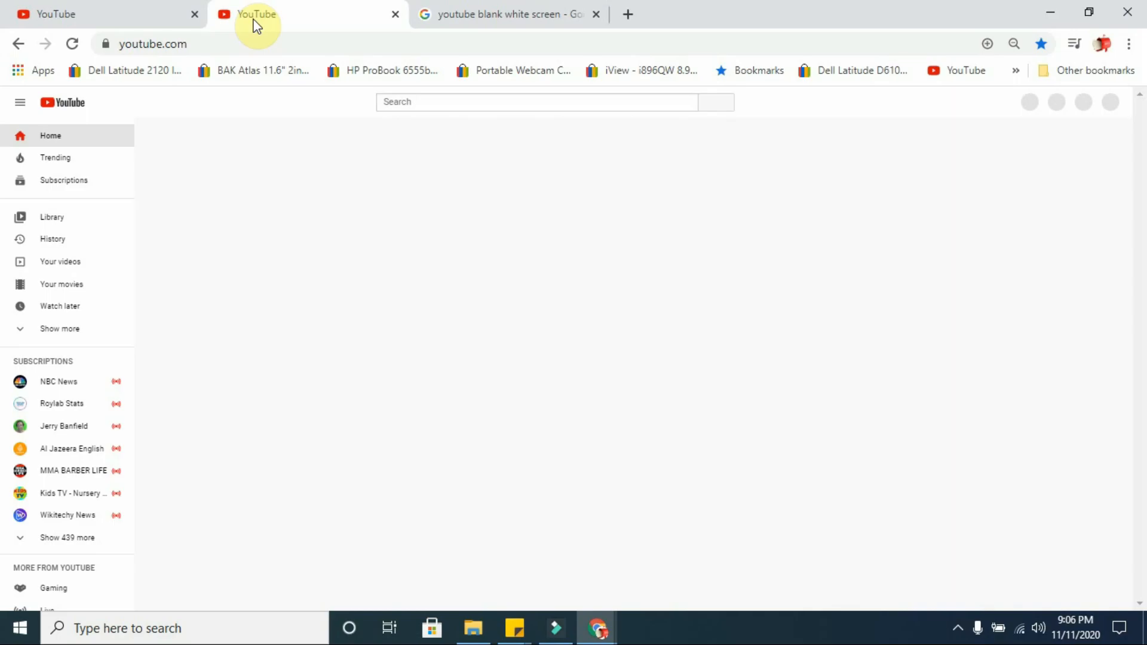
mouse_move(452, 440)
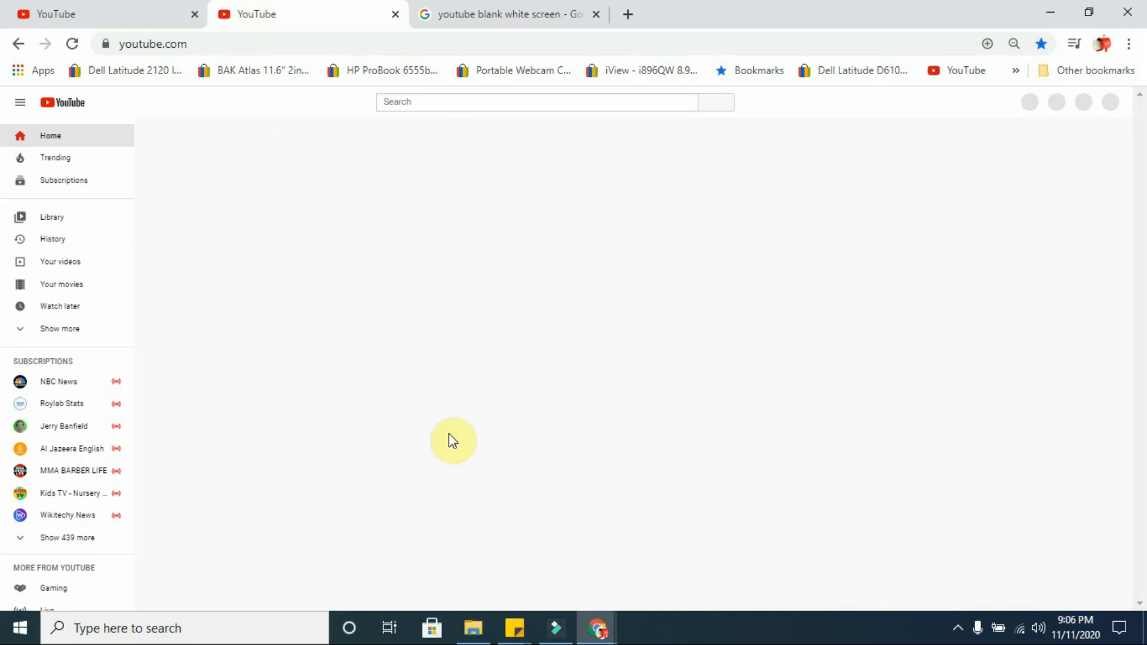
mouse_move(277, 258)
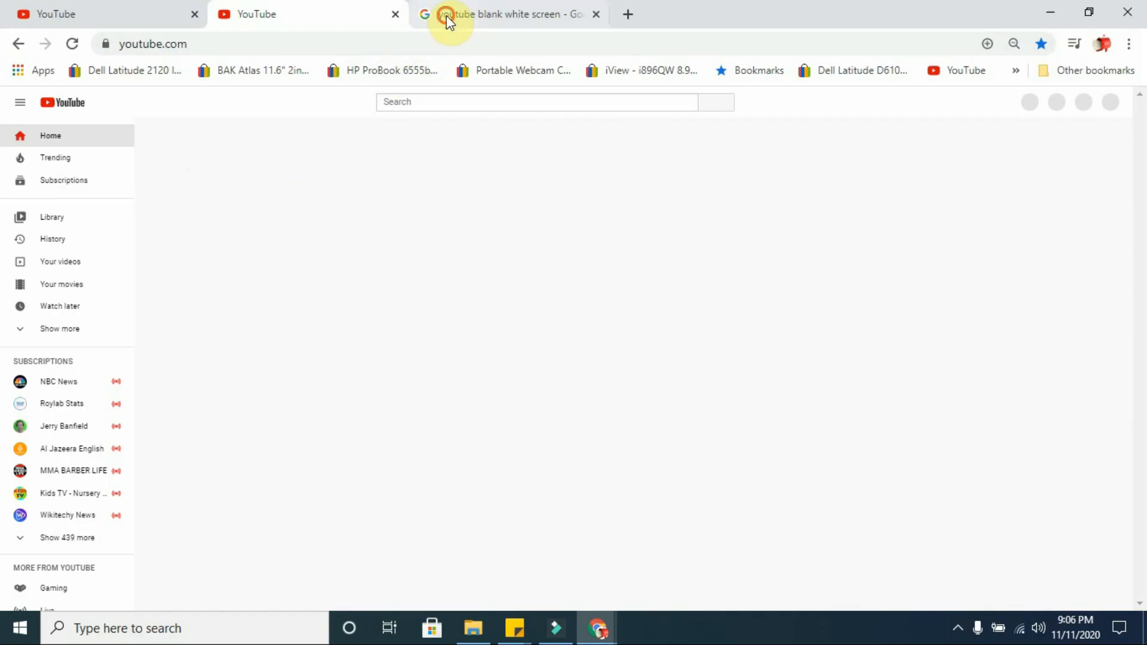
Step: Switch to the 'youtube blank white screen' Google results tab
click(508, 14)
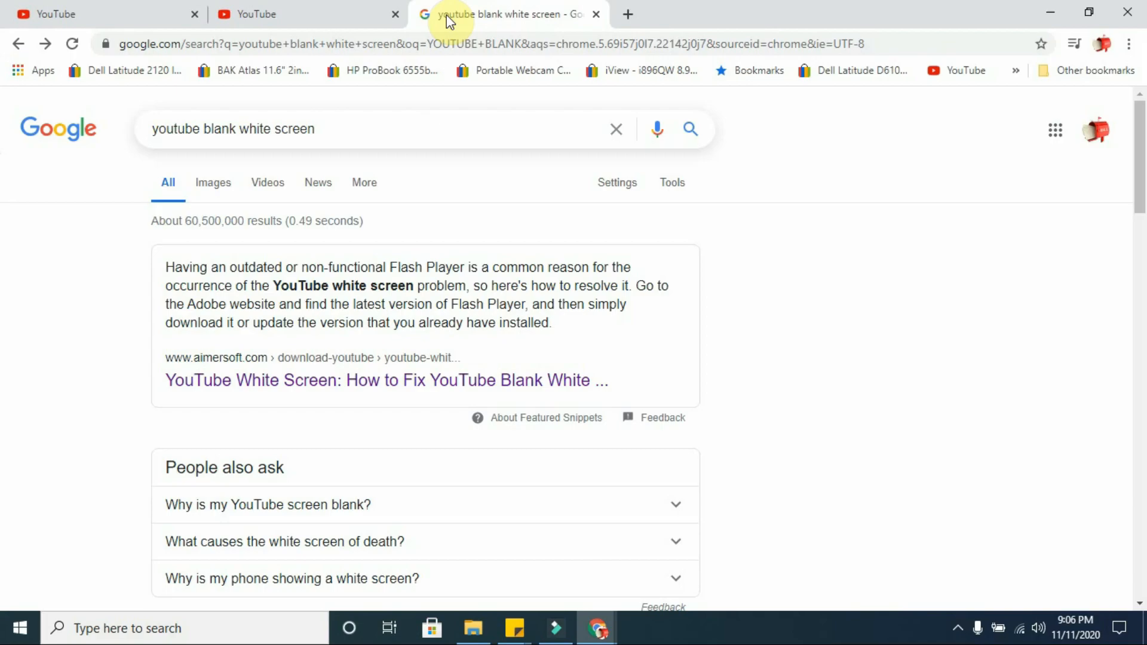
mouse_move(6, 323)
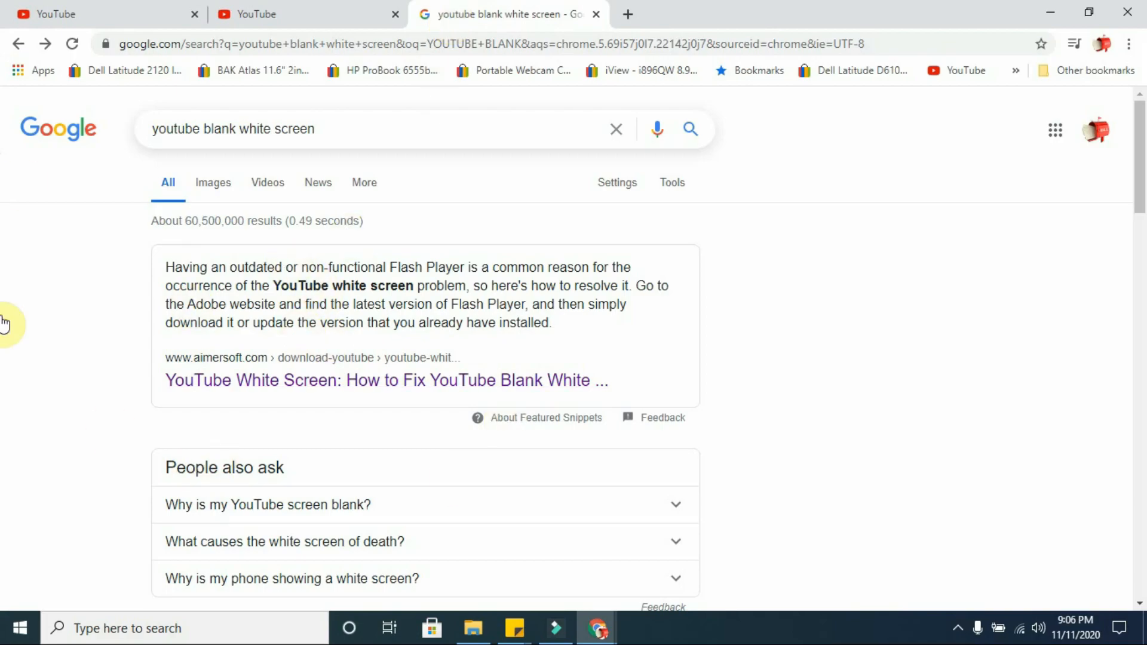
mouse_move(328, 380)
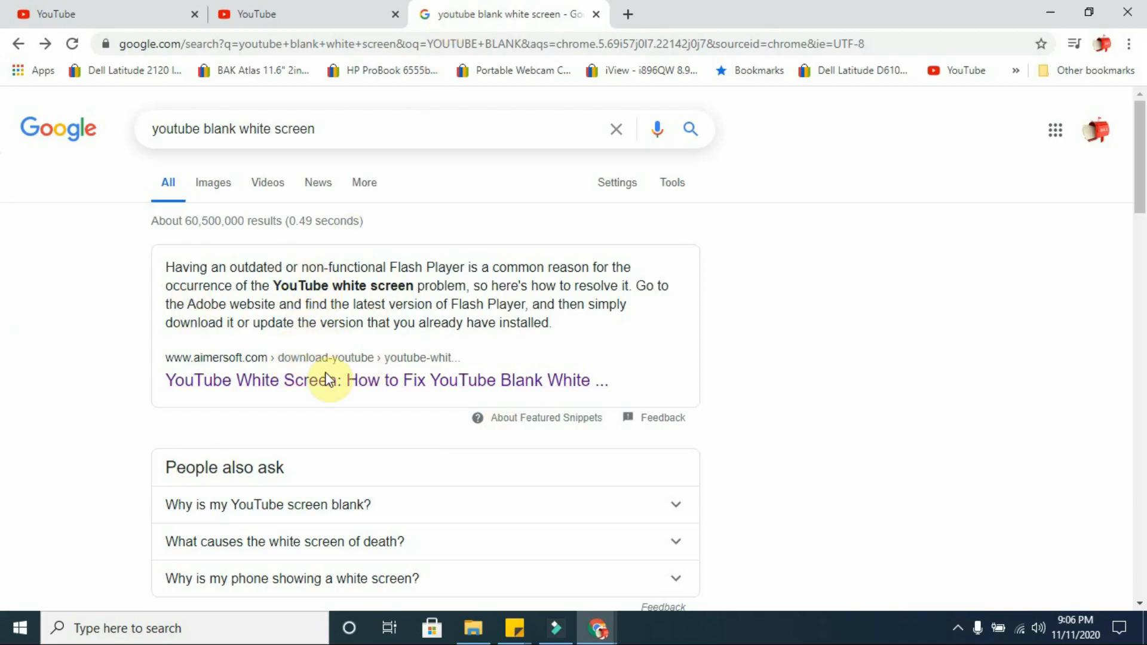
mouse_move(303, 391)
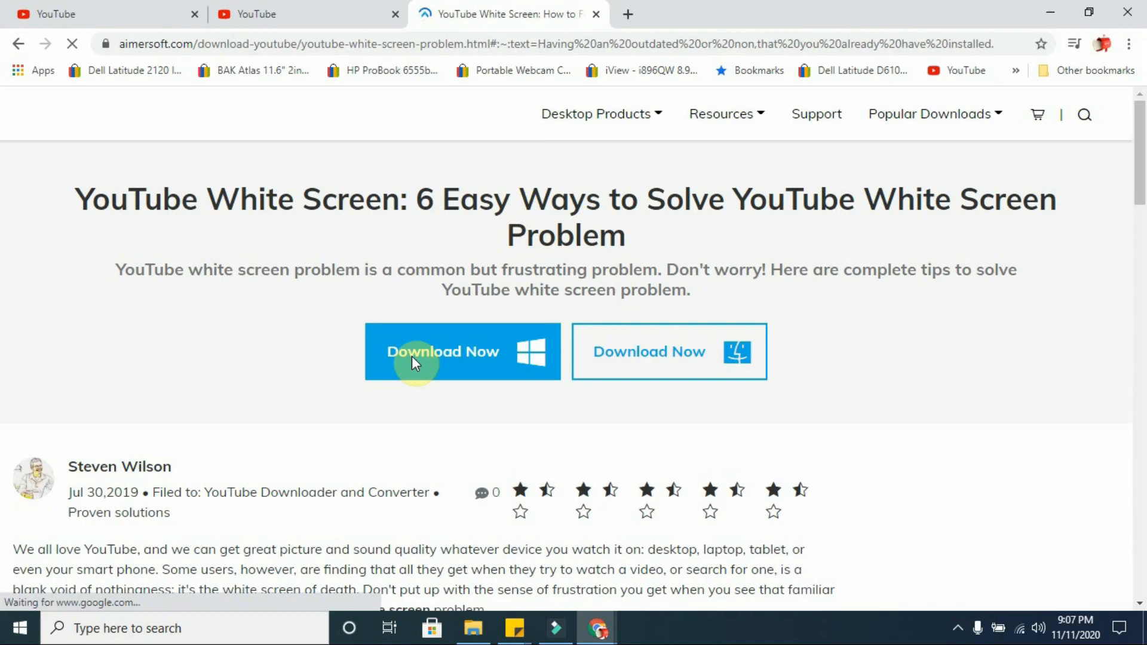
Step: Start the Windows 'Download Now' of the itube-studio_setup_full1169 installer
click(443, 352)
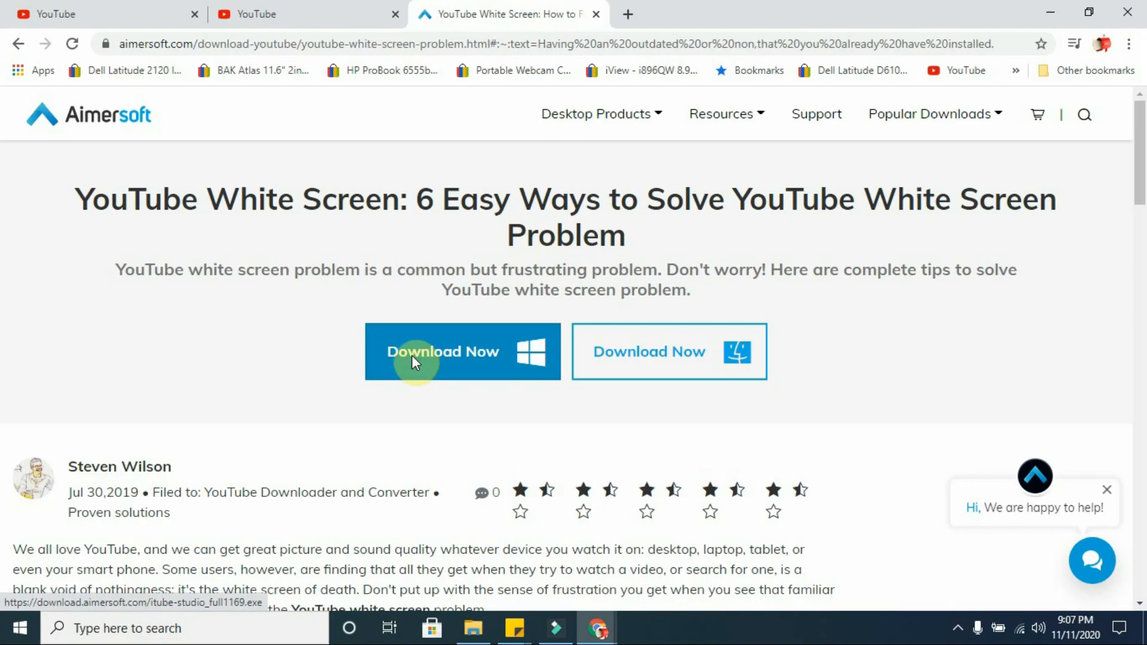
scroll(down, 3)
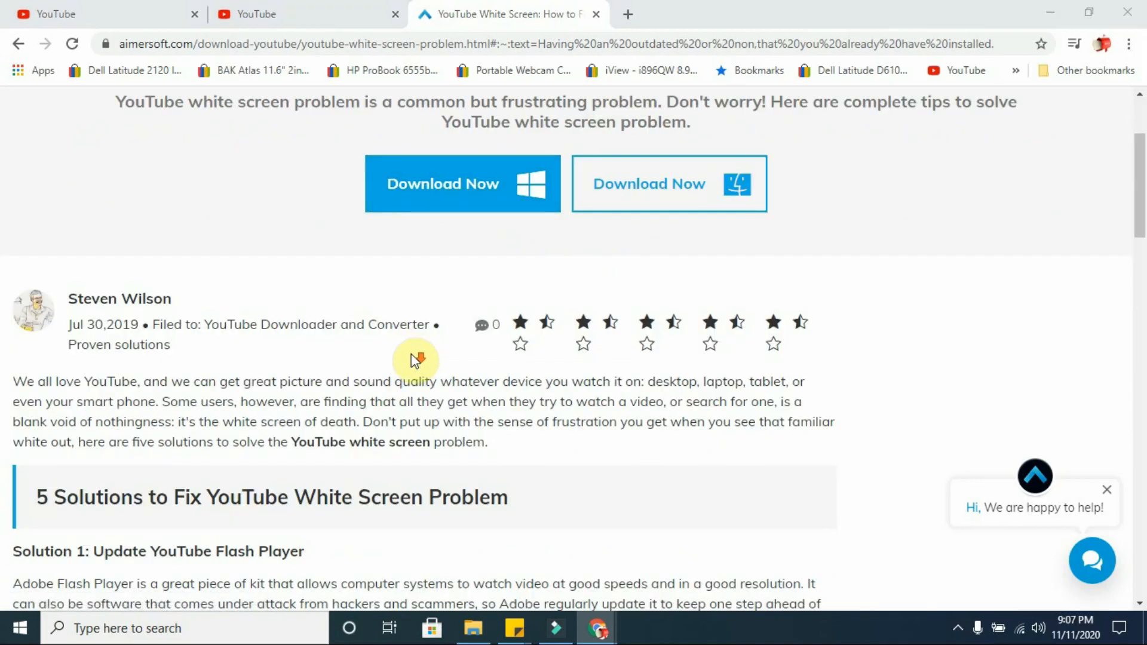
click(462, 183)
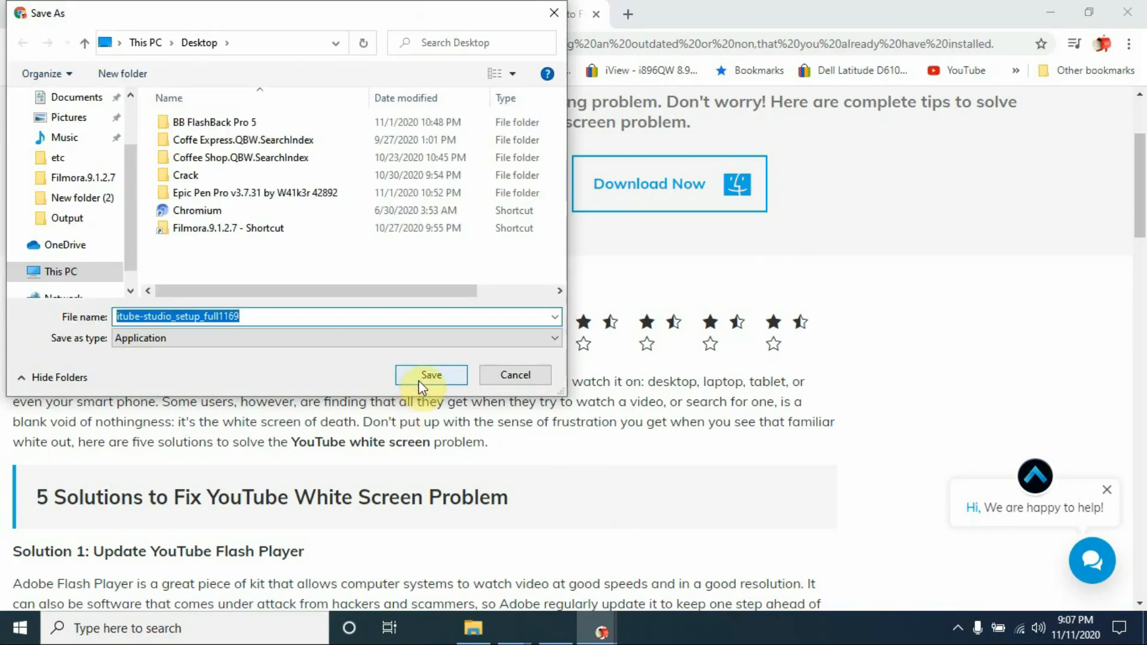
Step: Save the 980 KB iTube Studio installer to the Desktop and scroll the article
click(431, 375)
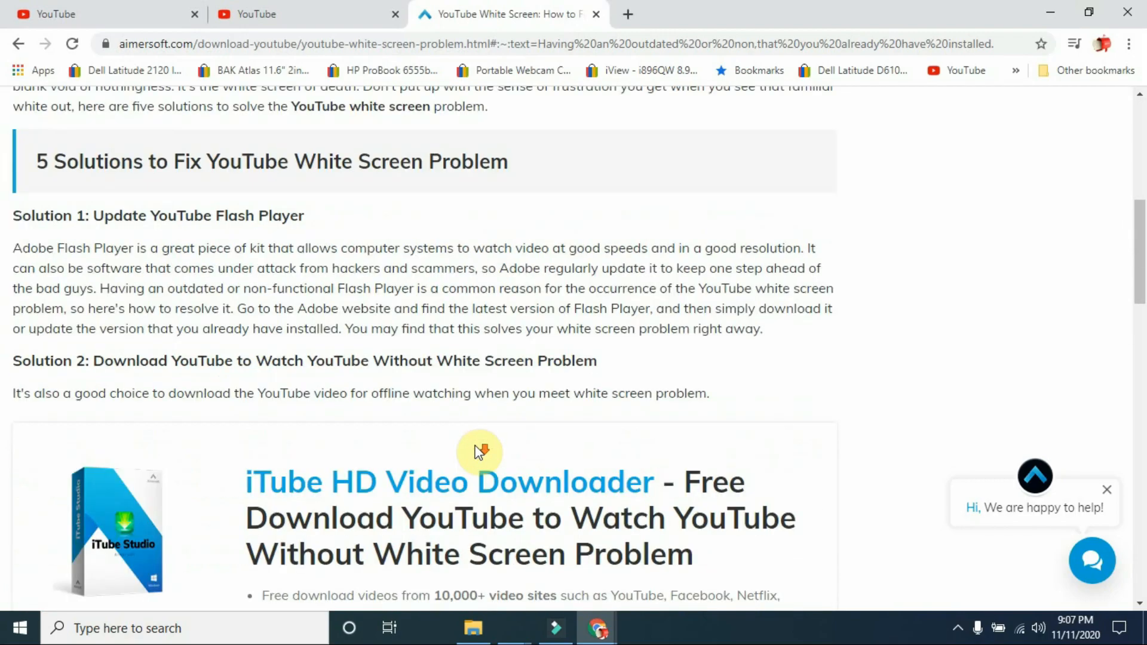
scroll(down, 3)
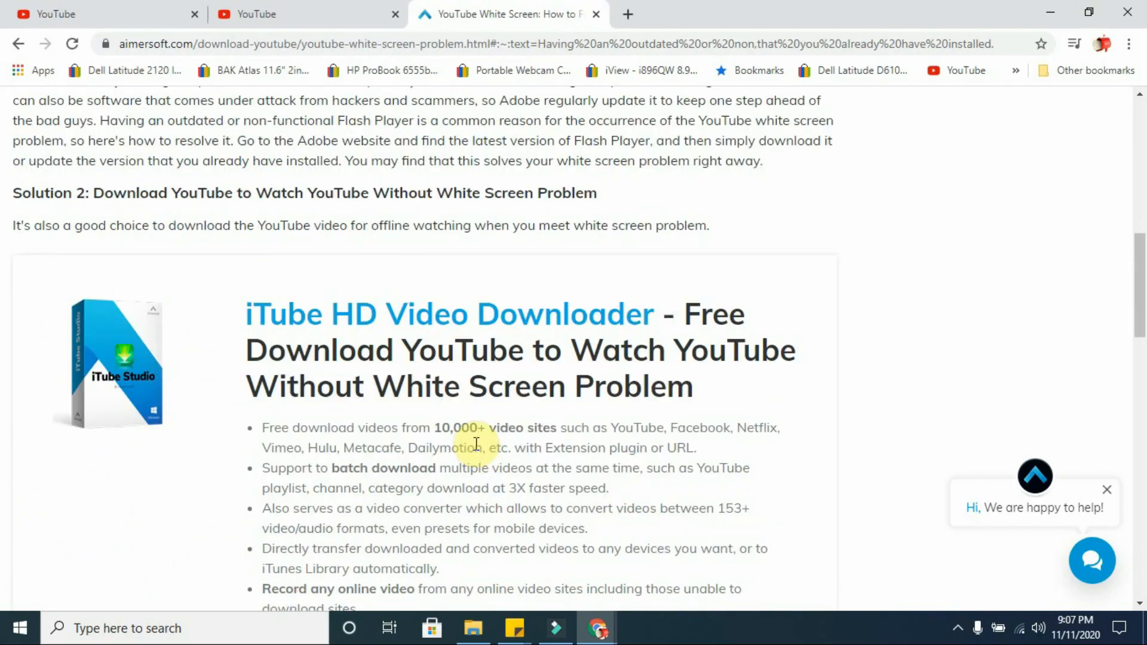
scroll(down, 3)
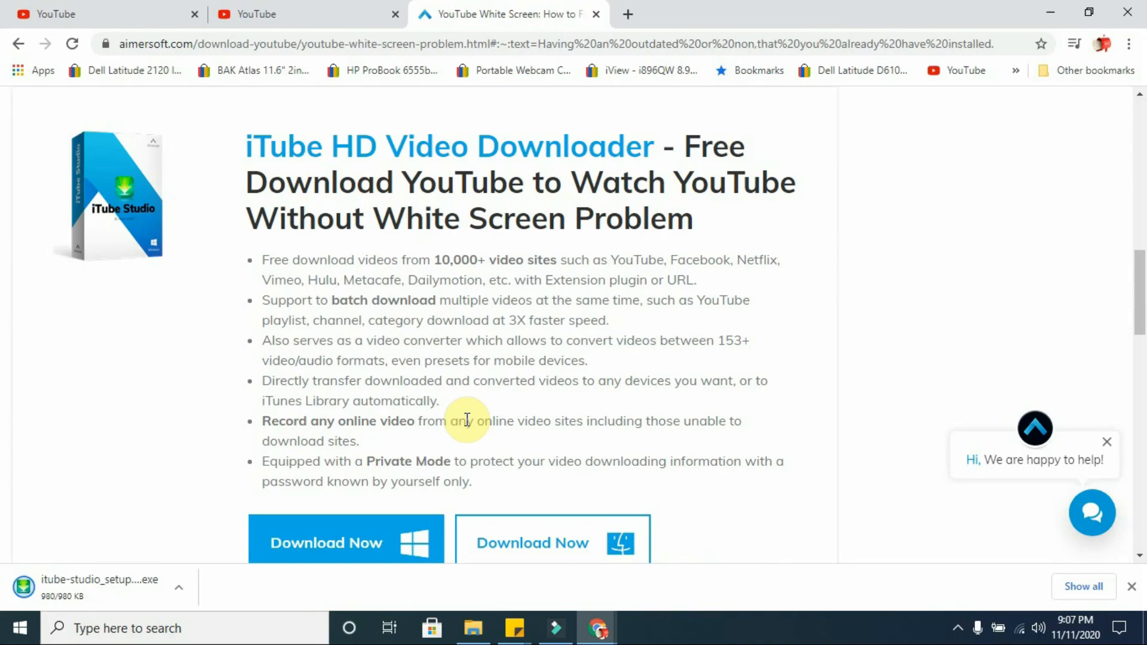
mouse_move(397, 366)
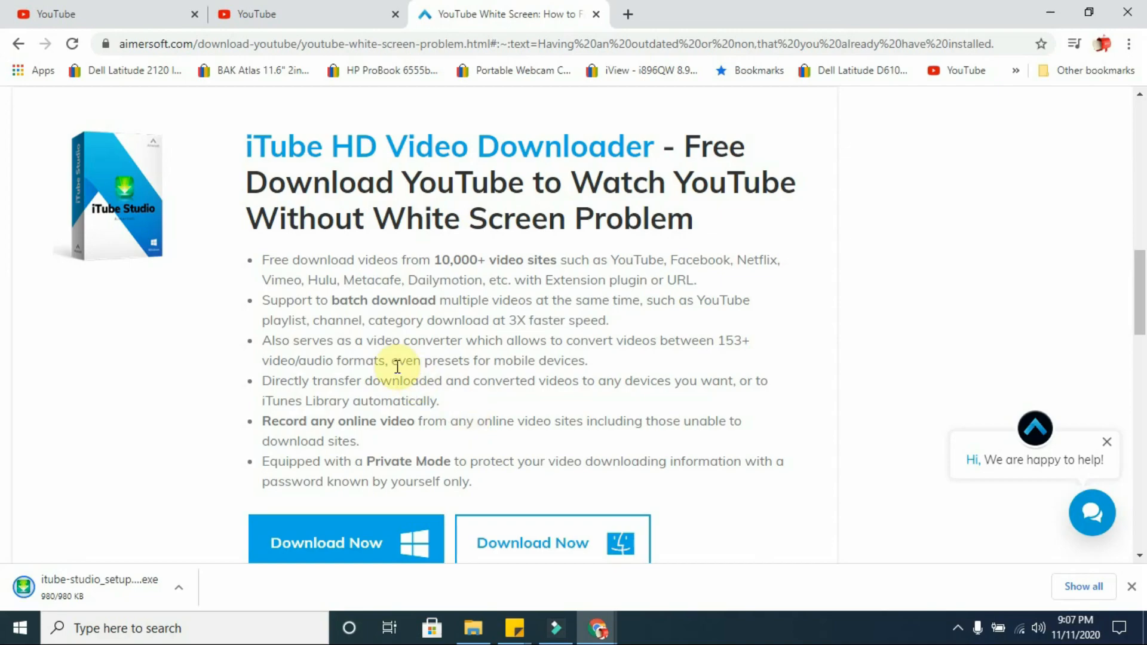